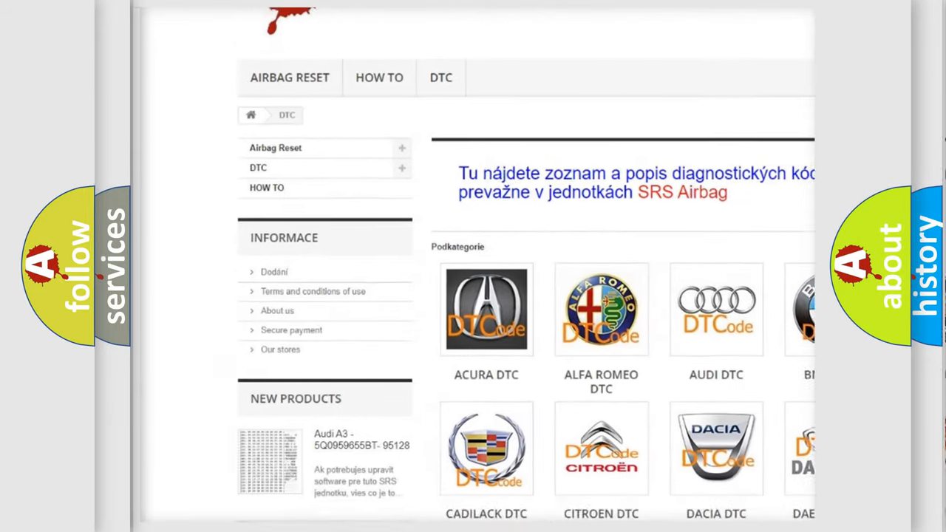
scroll("down", 3)
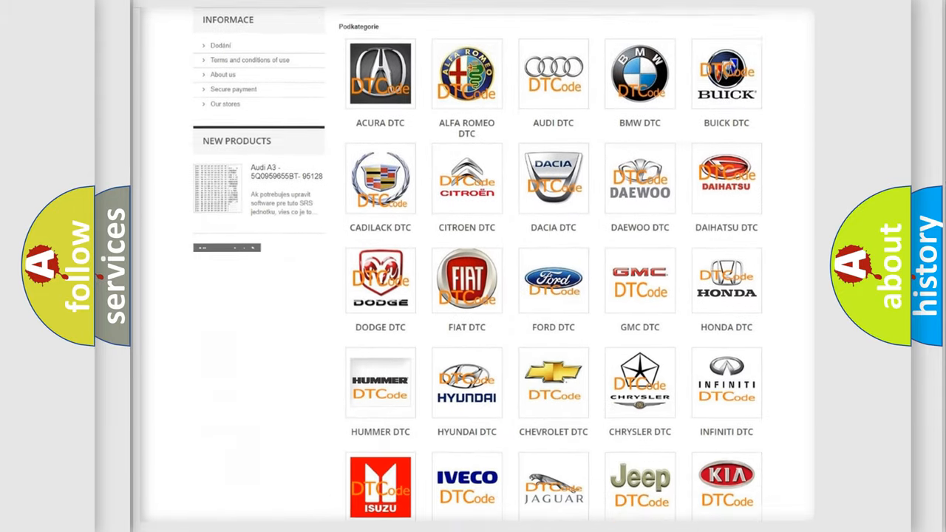
scroll("down", 3)
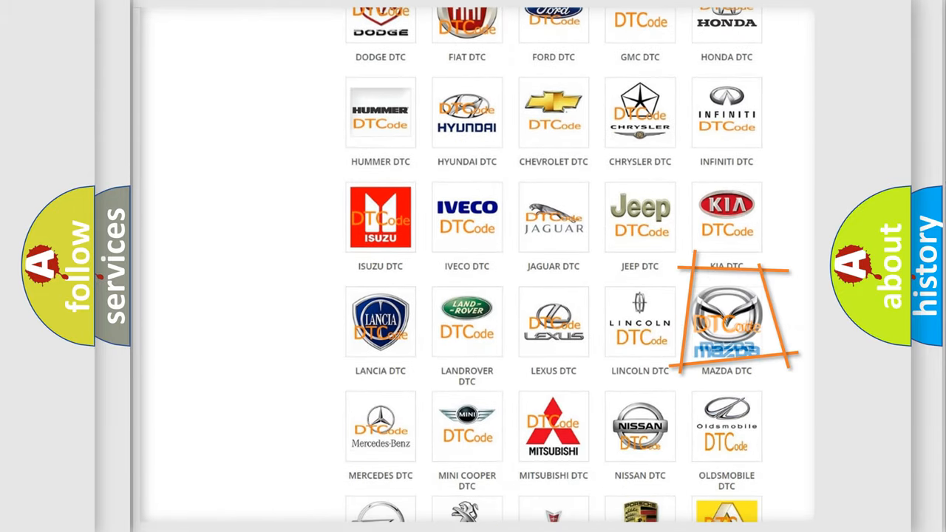